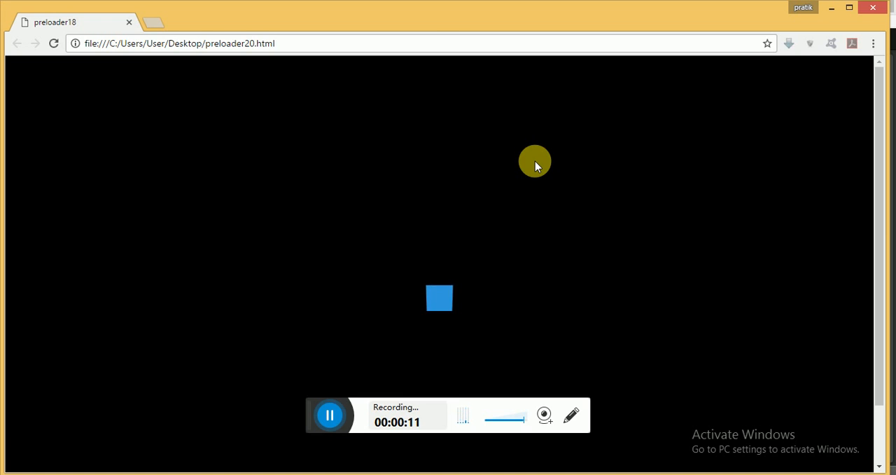
mouse_move(532, 162)
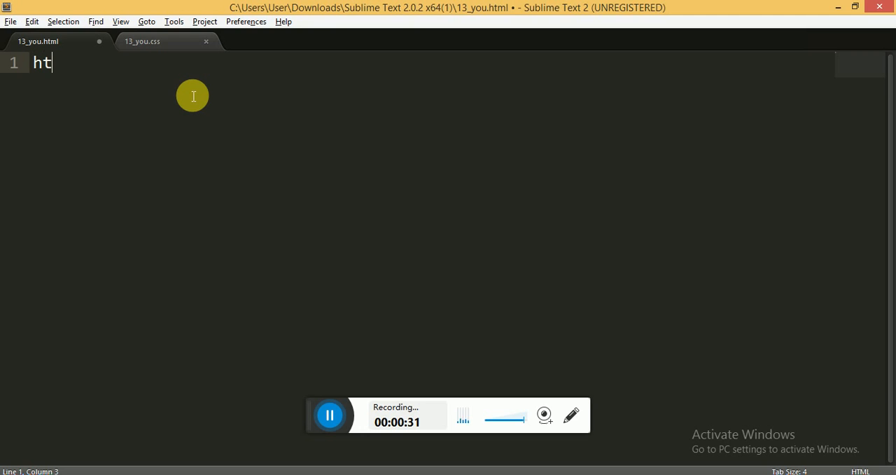
- Write the html/head/body skeleton with the page title 'preloader'
type("ml>")
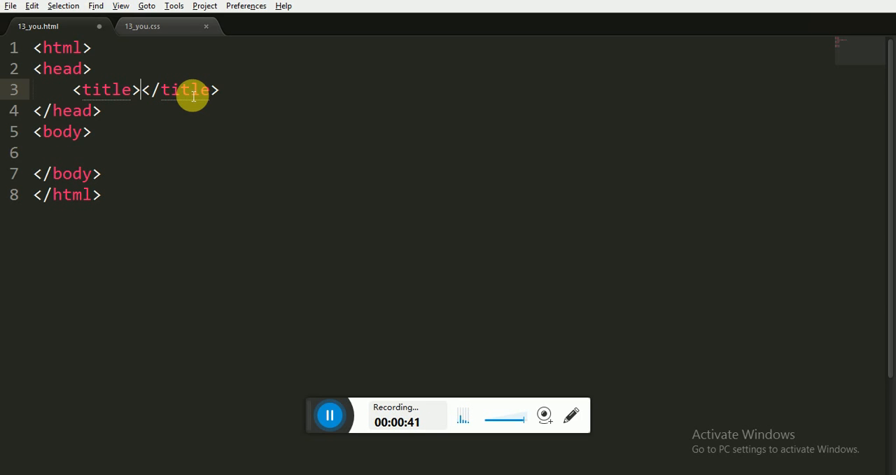
type("preload")
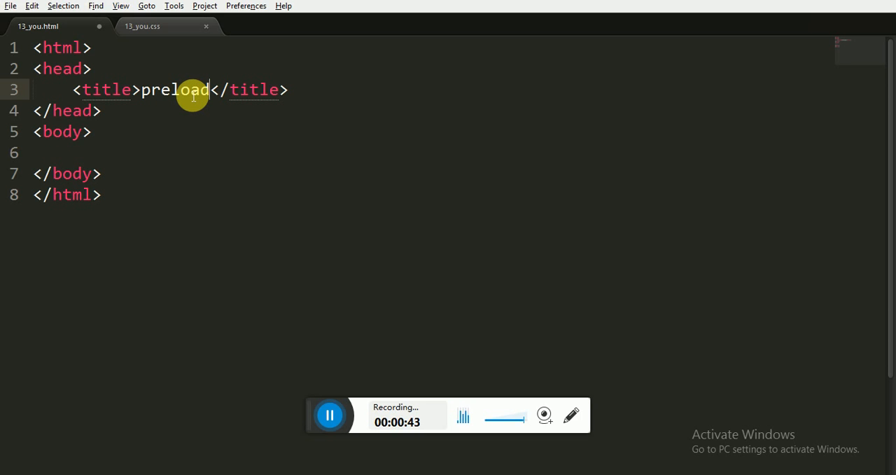
type("er")
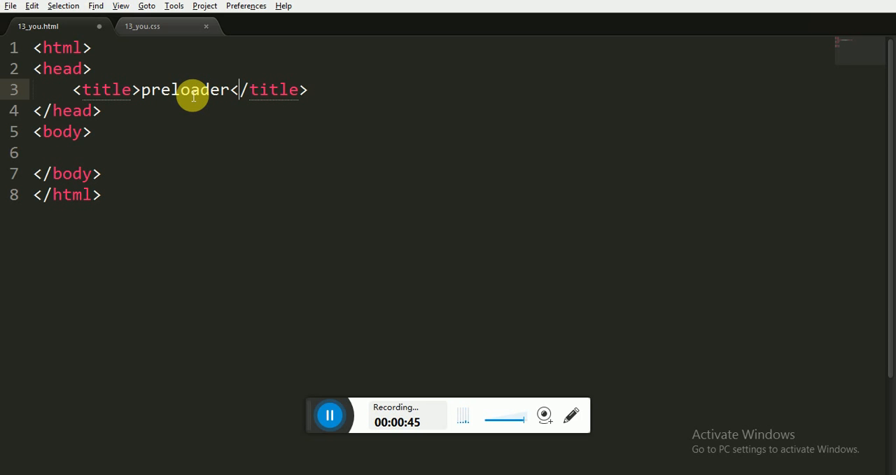
key("Enter")
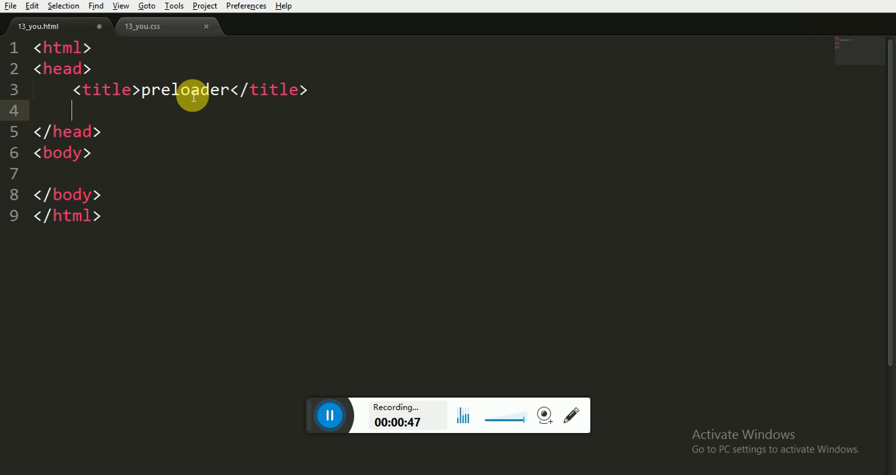
- Add a stylesheet link to 13_you.css in the head
type("<link re")
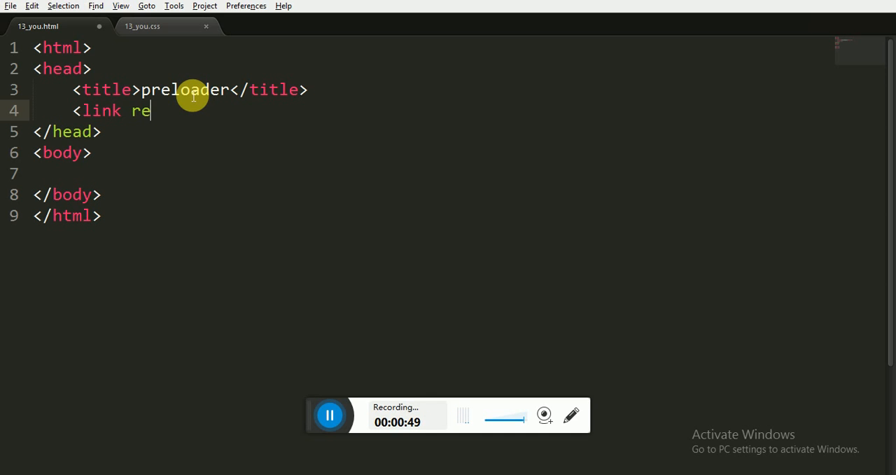
type("l=\"\"")
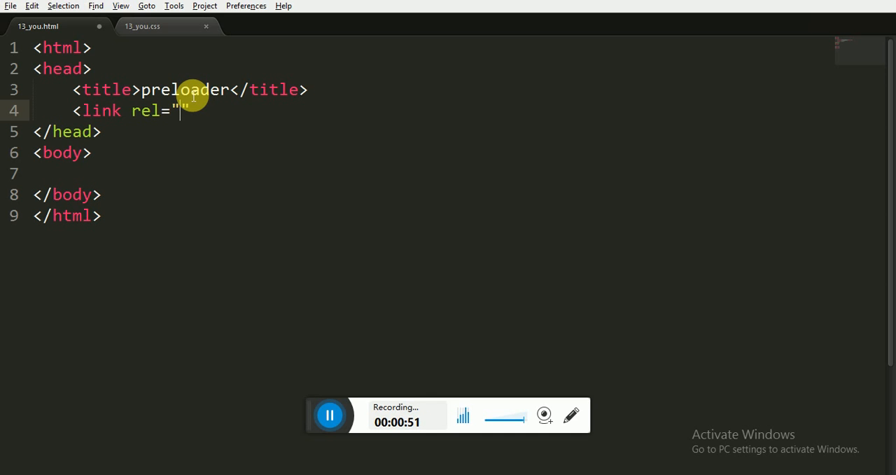
type("styles")
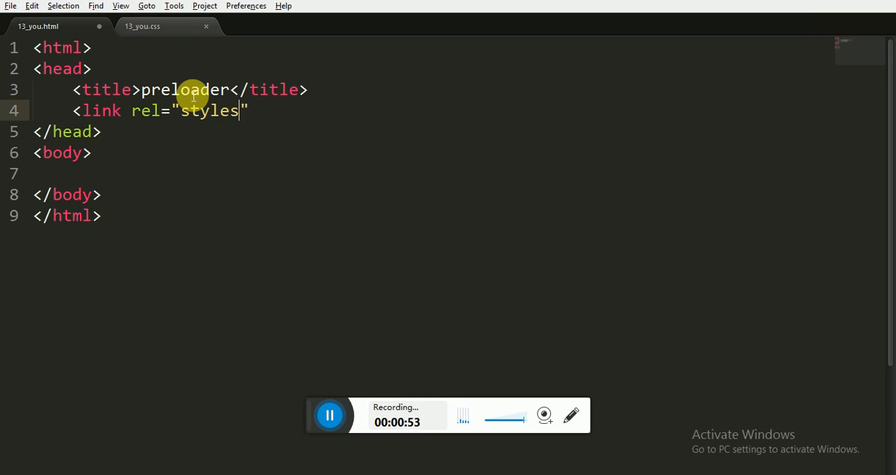
type("heet")
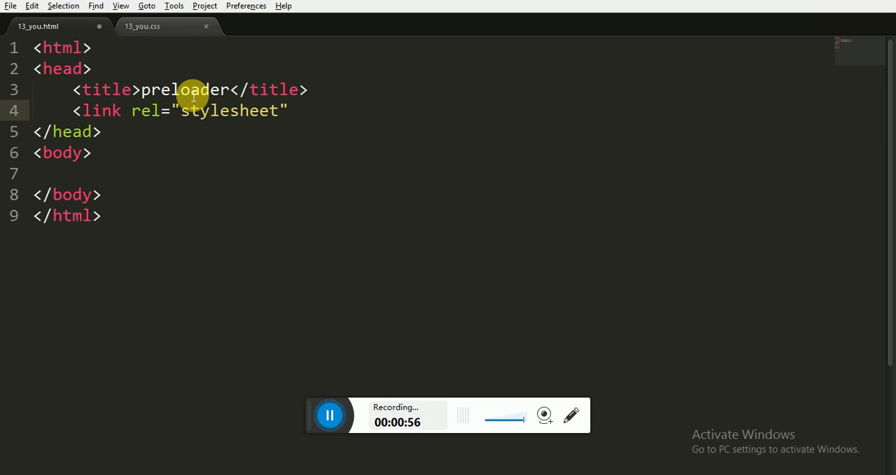
type("href")
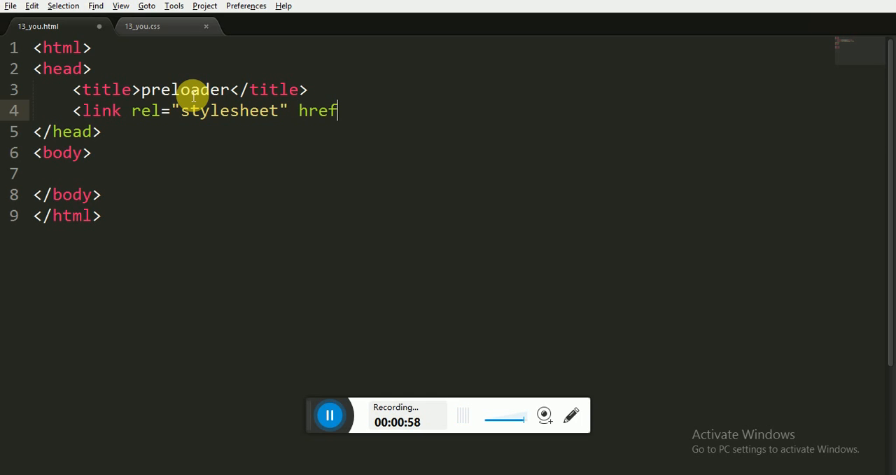
type("=\"")
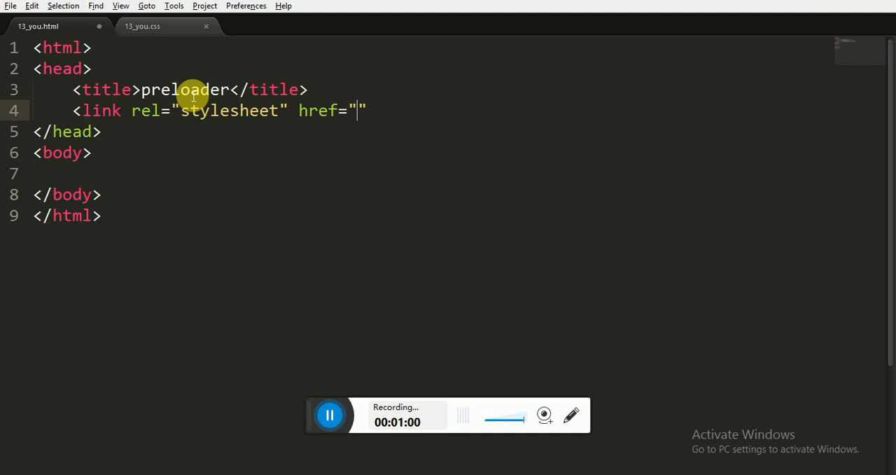
type("13")
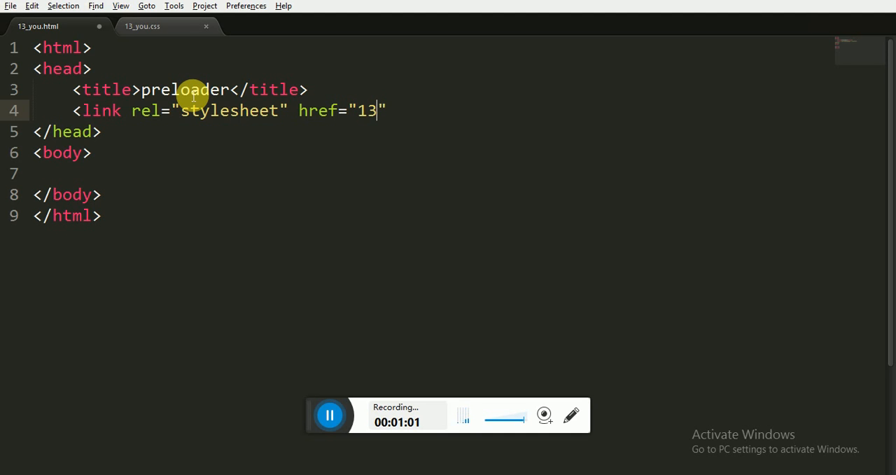
type("_yo")
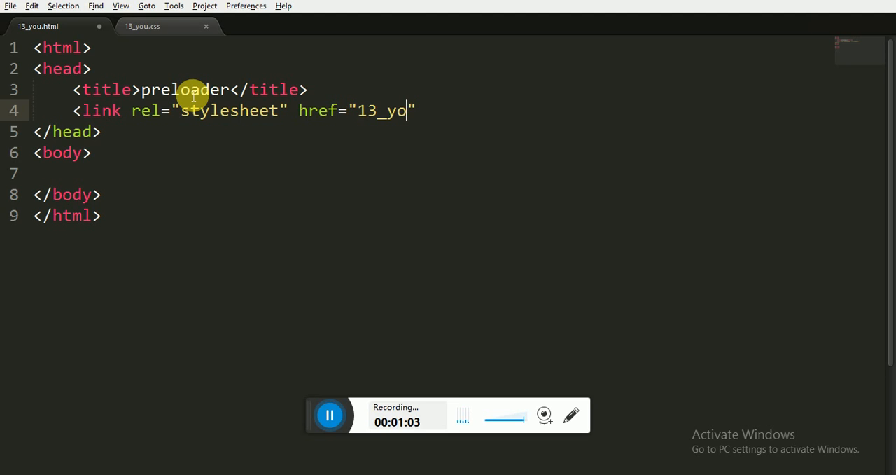
type("u.")
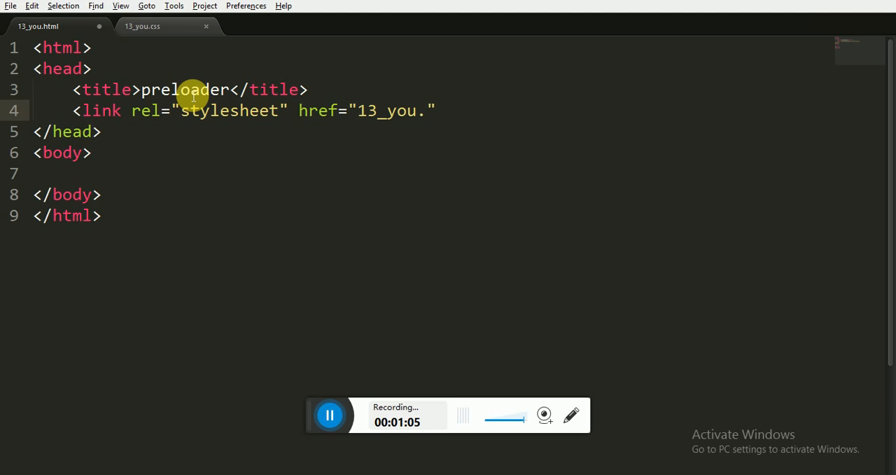
type("css")
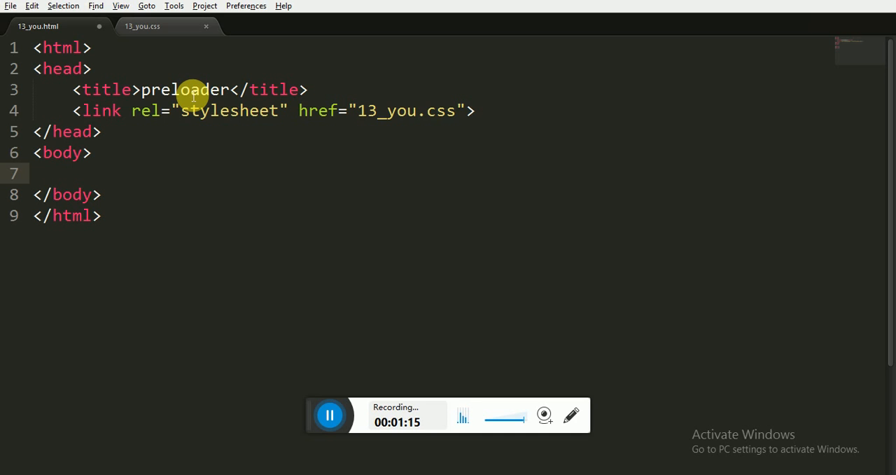
- Add an empty <div id="loader"></div> inside the body
type("<div id=")
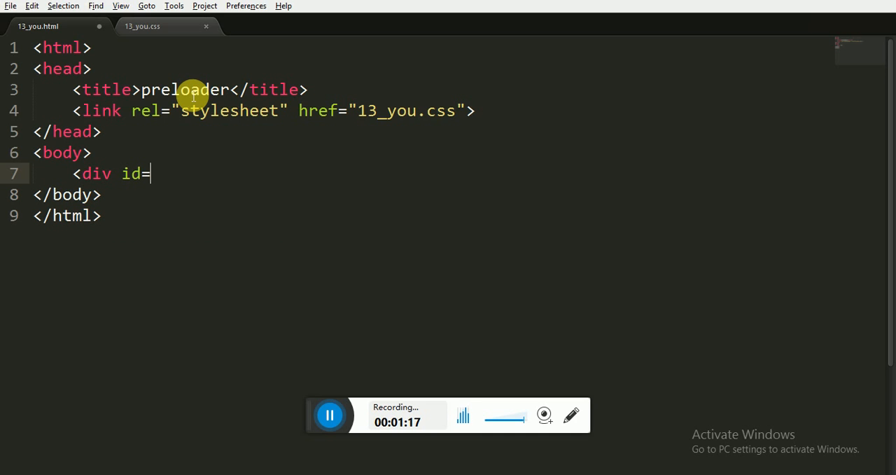
type("\"loader\"")
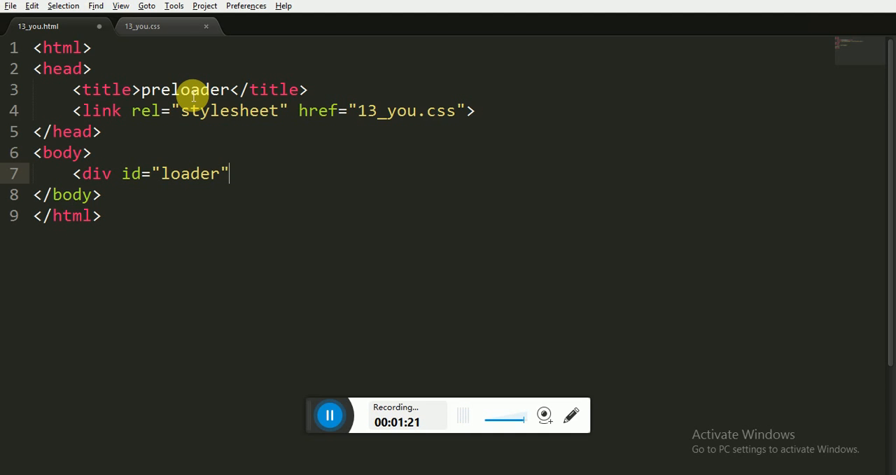
type("></div>")
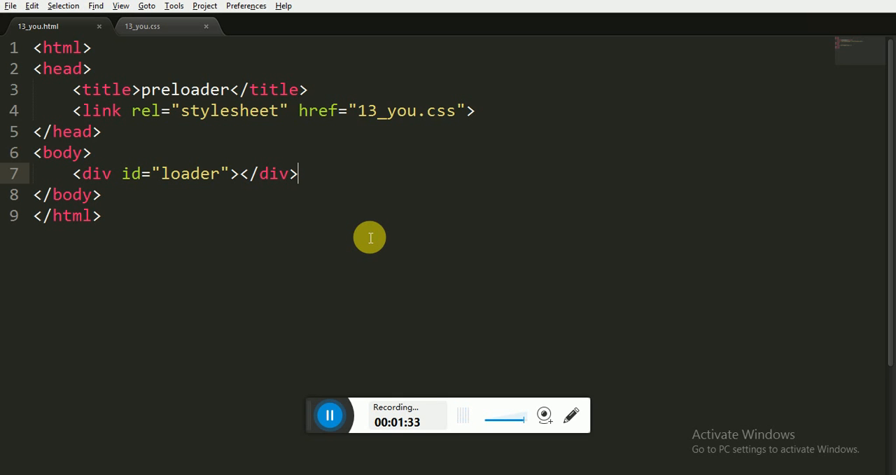
mouse_move(406, 179)
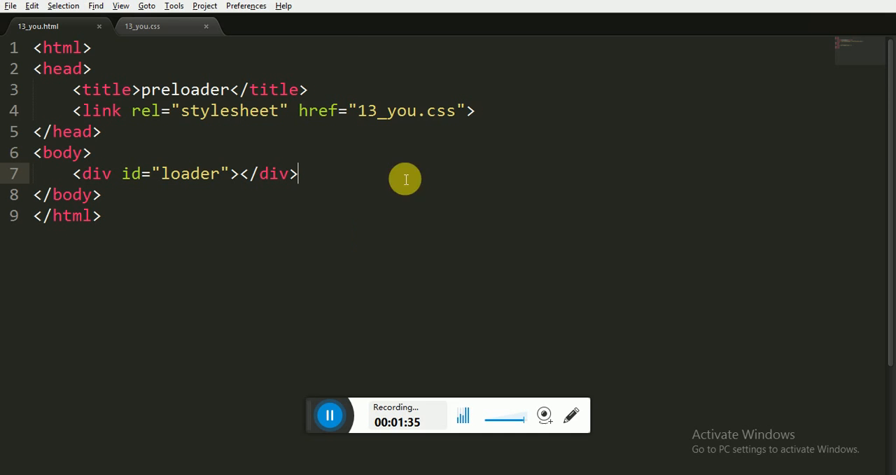
- In 13_you.css, give body background-color: black and start the #loader rule
left_click(147, 28)
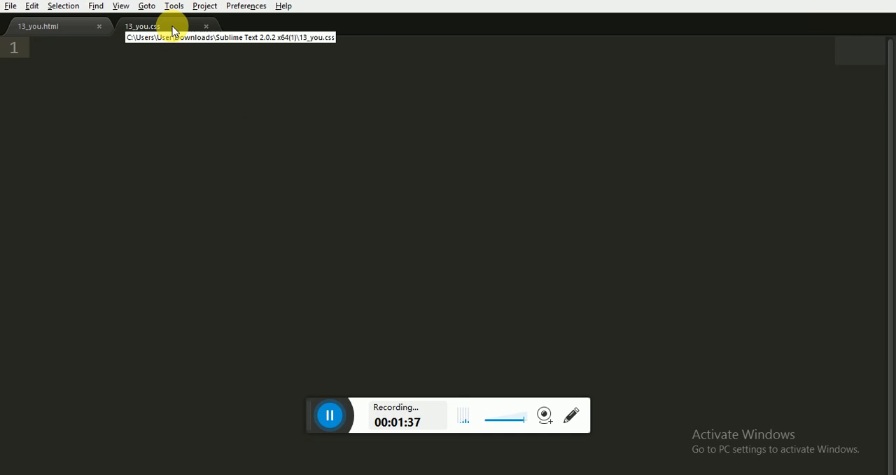
type("b")
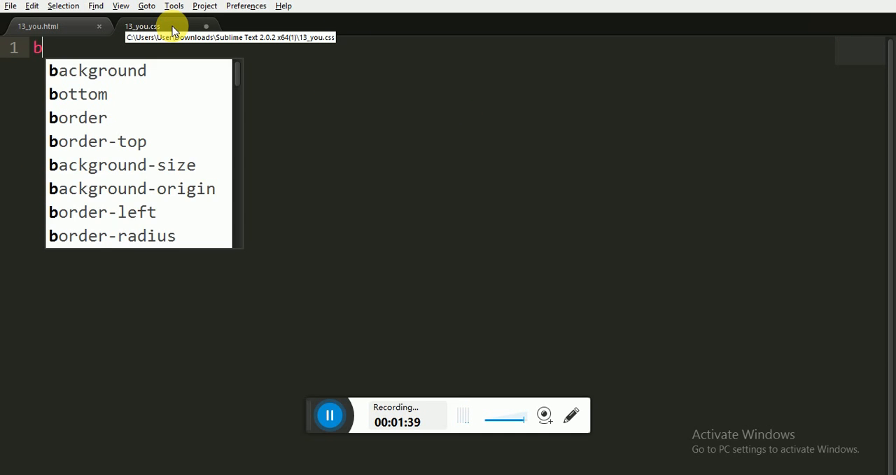
type("ody{")
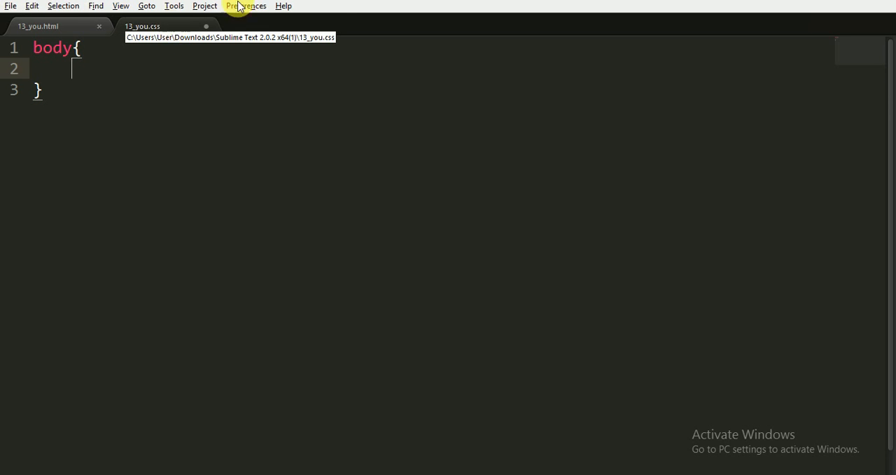
type("background-color:")
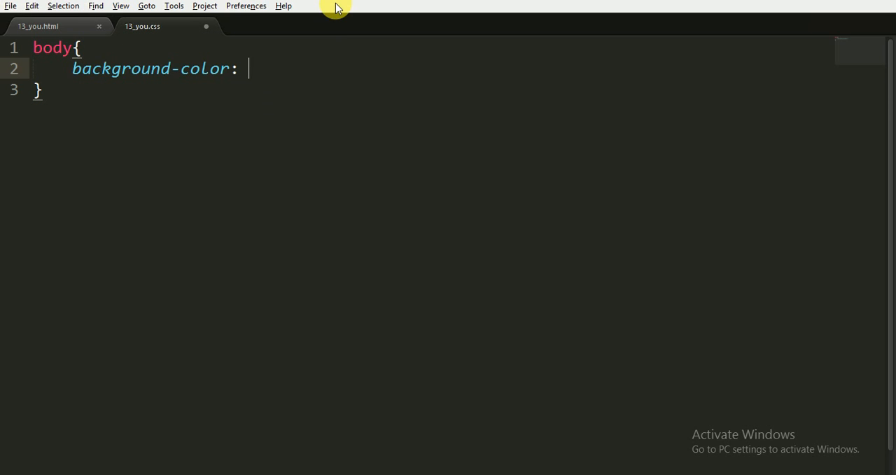
type("b")
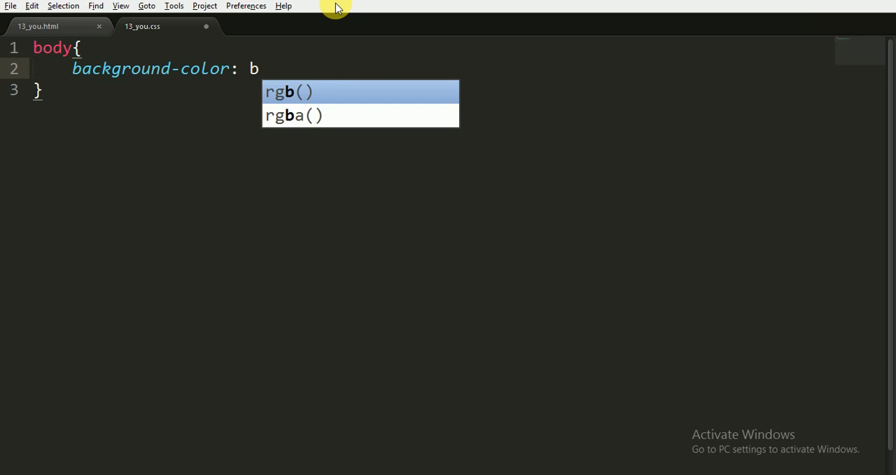
type("lack;")
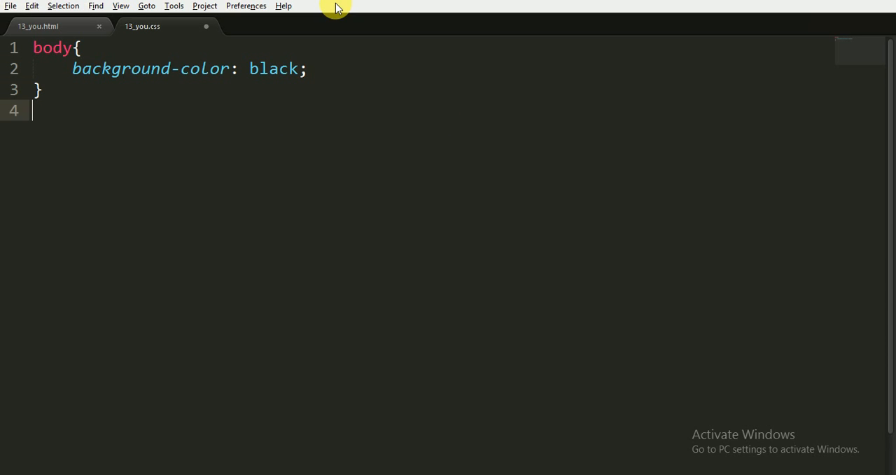
type("#")
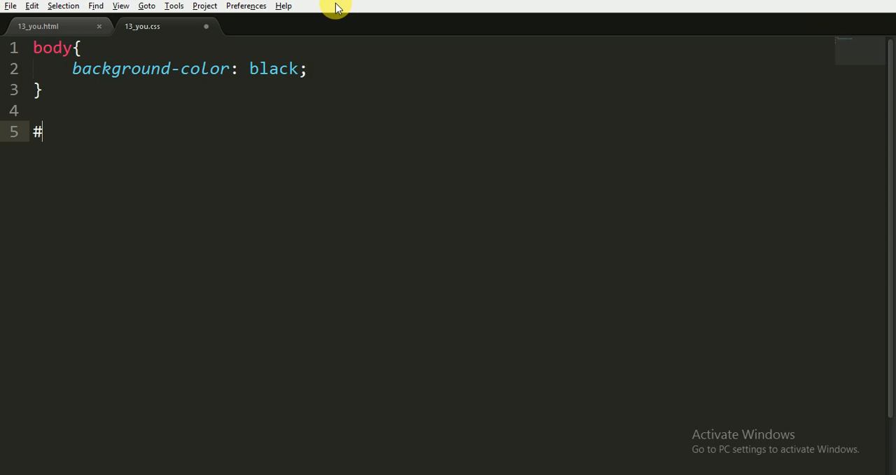
- Give #loader width 40px, height 40px and a red background-color
type("loader{")
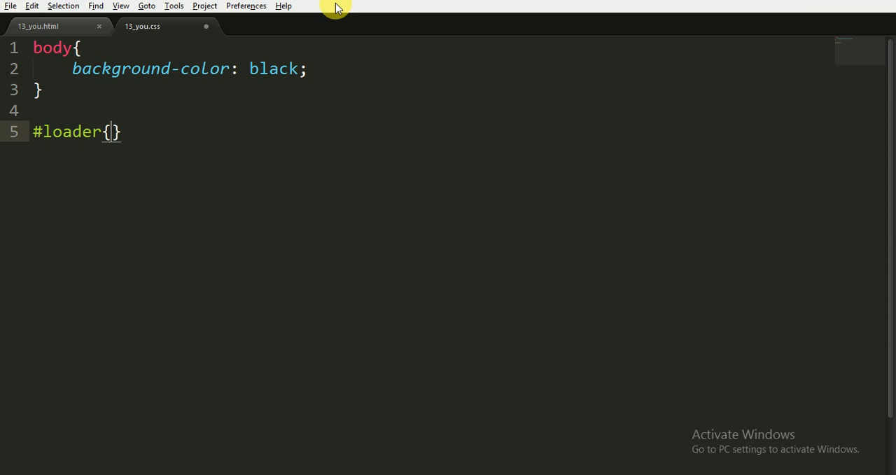
type("w")
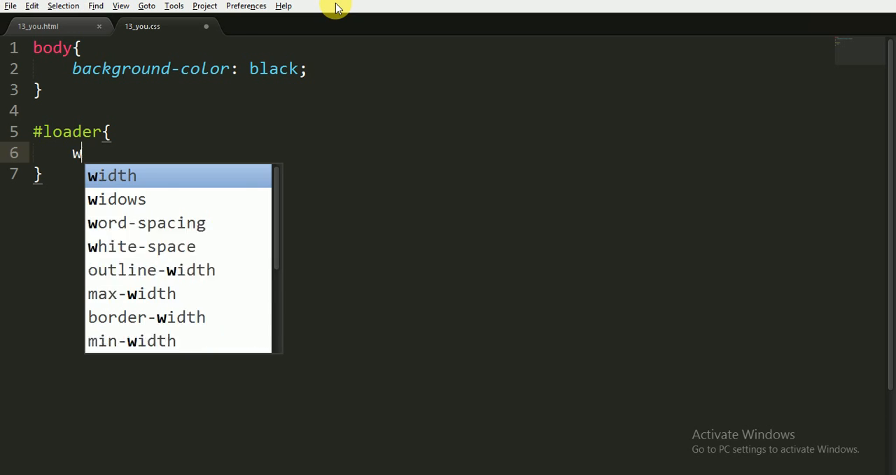
type("idth:20;")
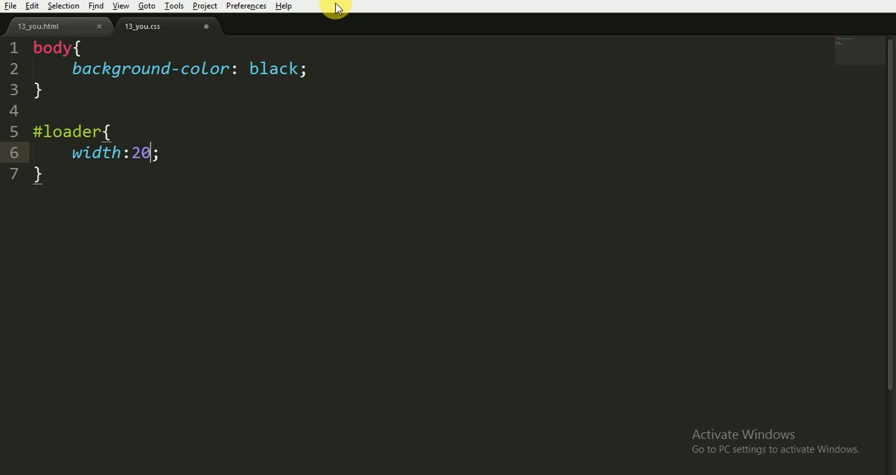
key("Backspace")
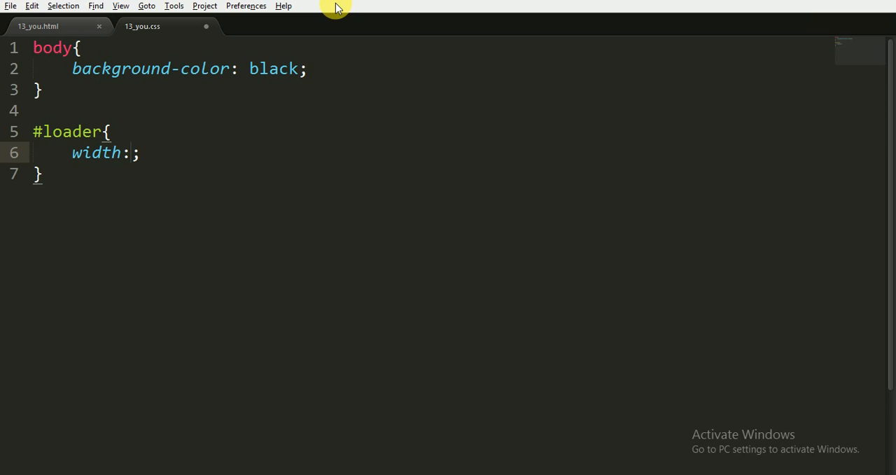
type("40px")
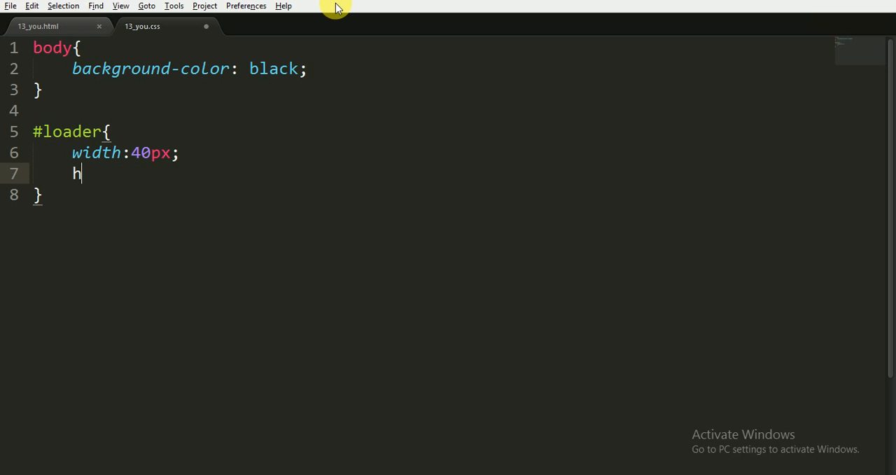
type("eight:40;")
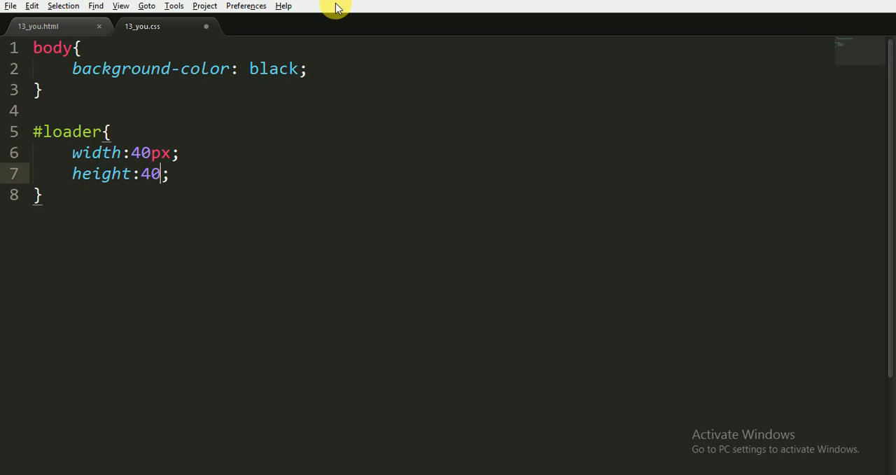
type("px")
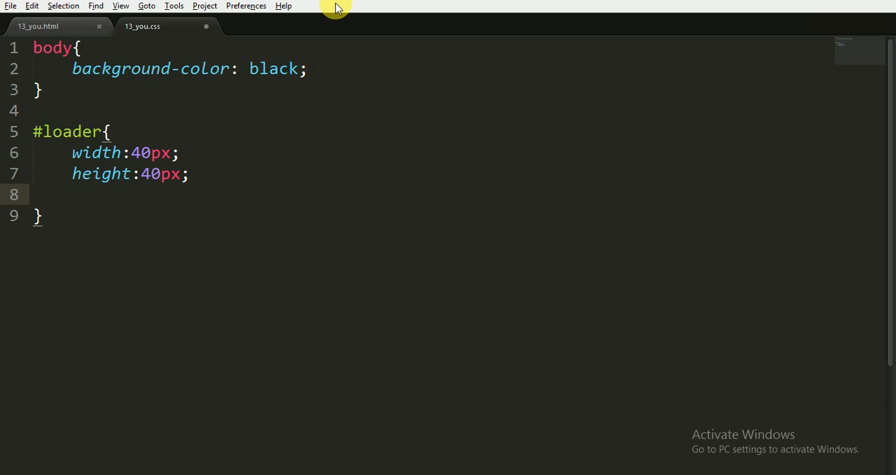
type("background-color:")
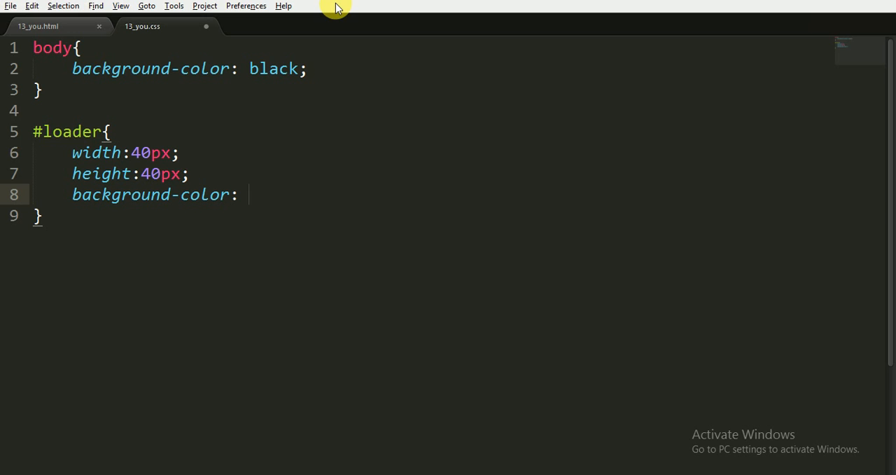
type("red;")
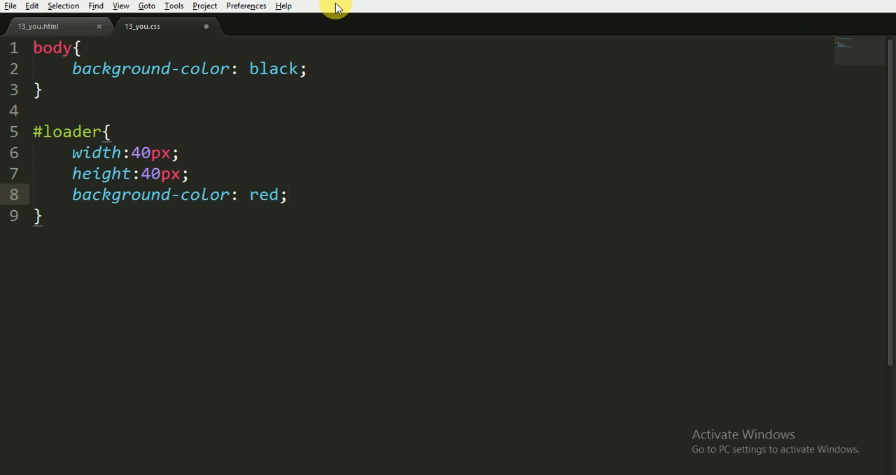
- Offset the loader with margin-top 300px and margin-left 600px
type("m")
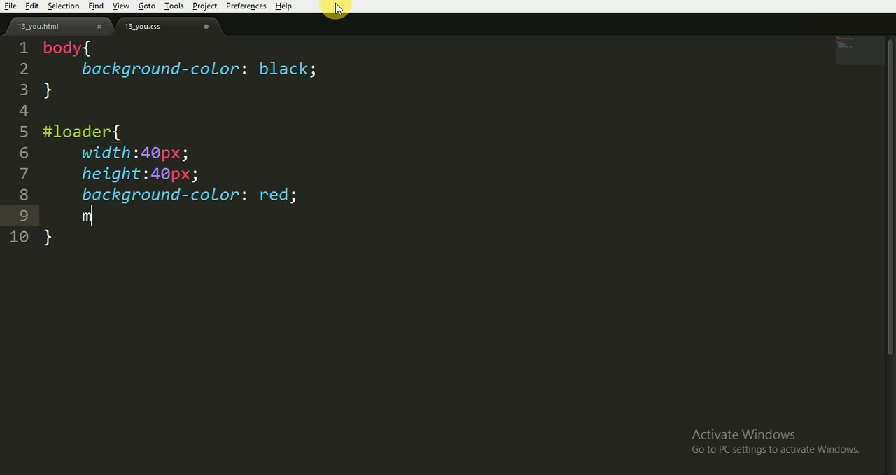
type("argin-top")
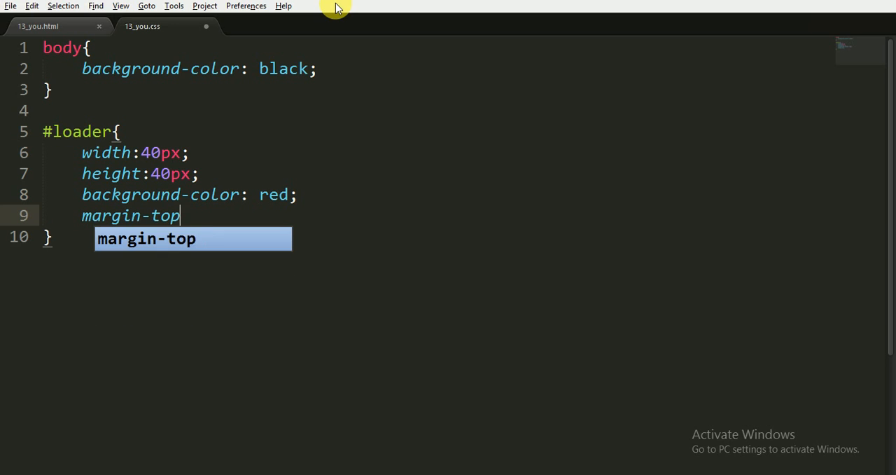
type(":300px;")
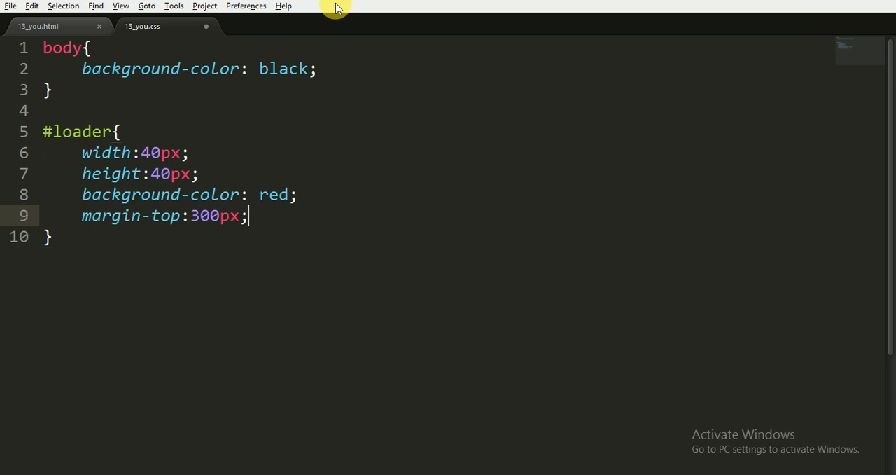
type("mar")
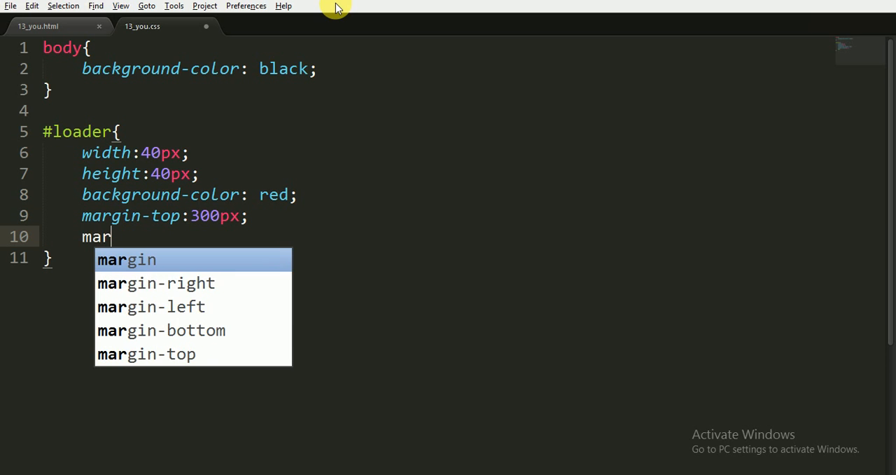
type("gin-left:60;")
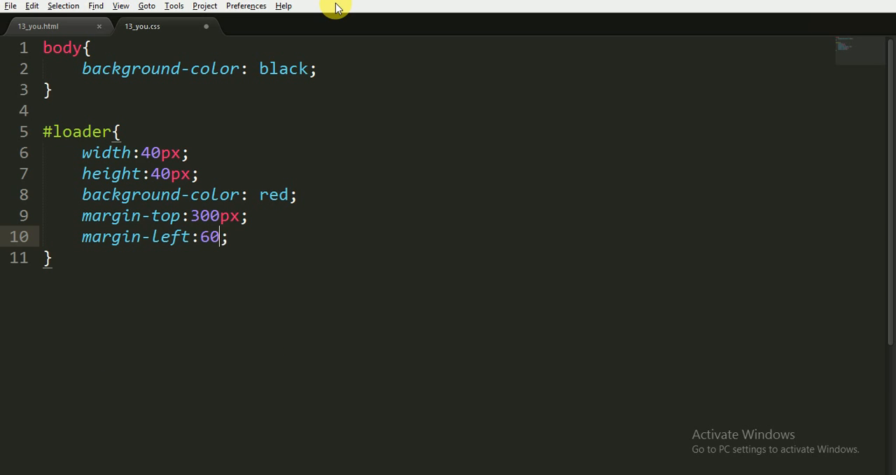
type("0px")
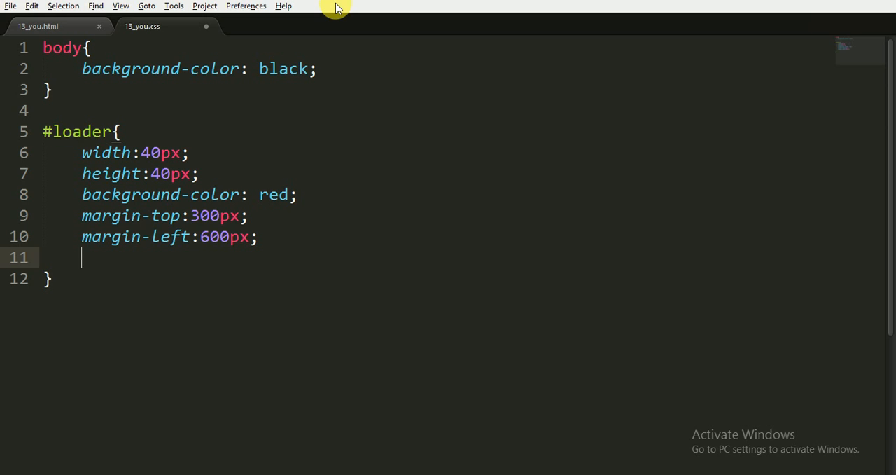
- Declare animation: load 1.5s ease-in-out infinite on #loader
type("animat")
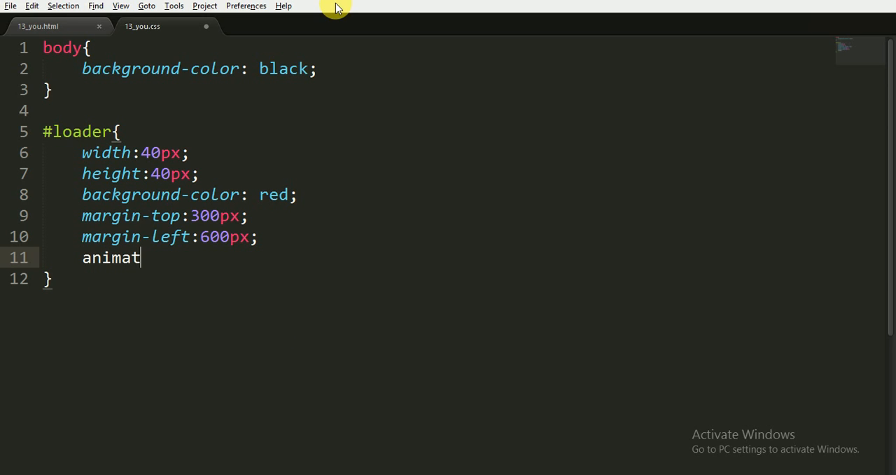
type("ion:;")
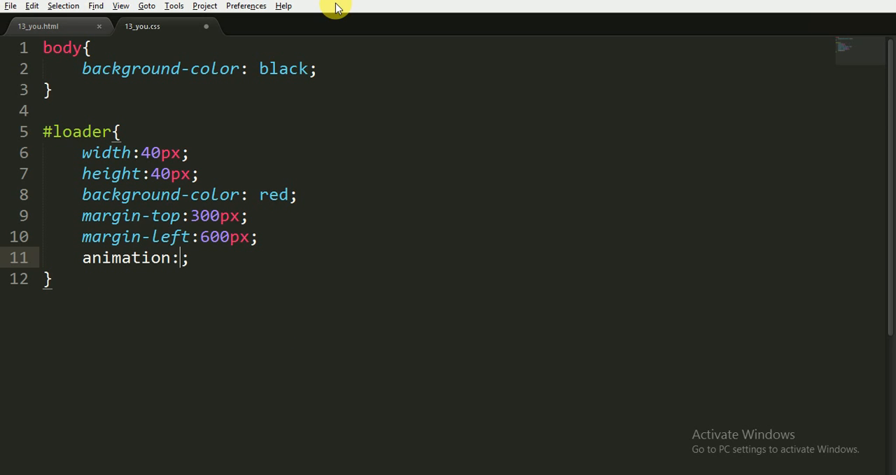
type("load")
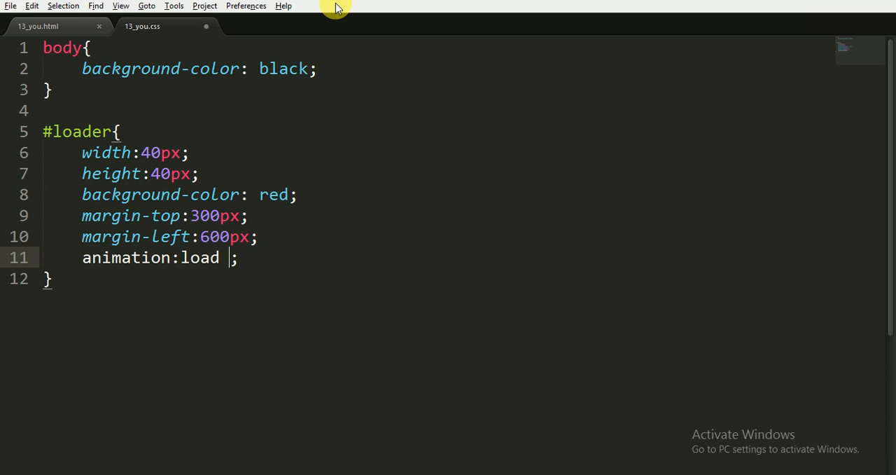
type("1.")
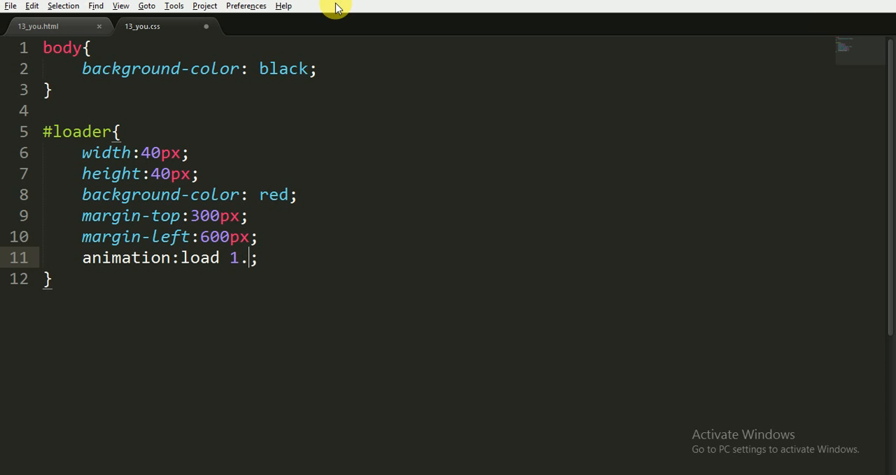
type("5s")
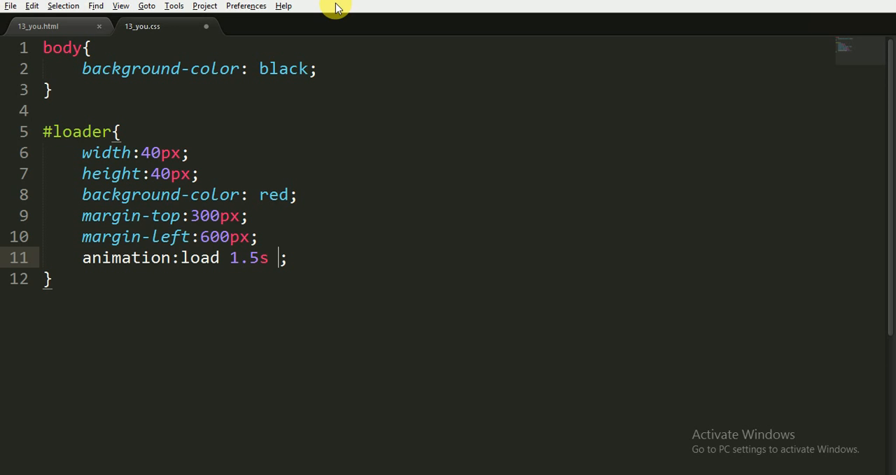
type("ease-")
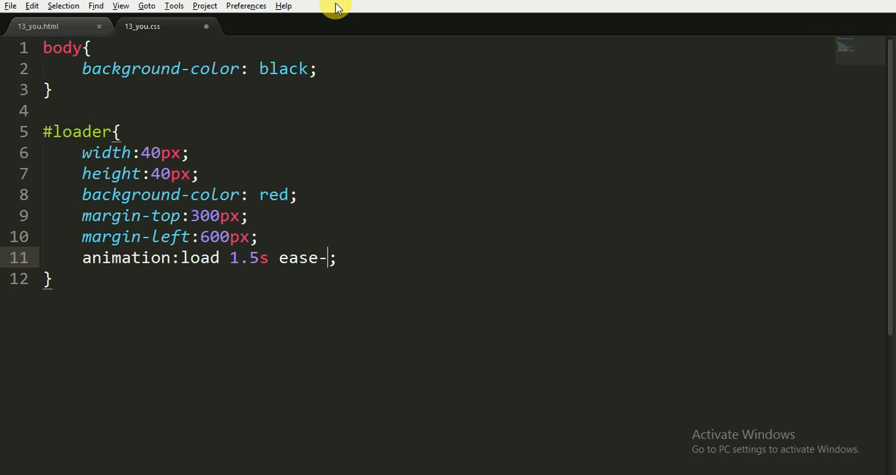
type("in-out")
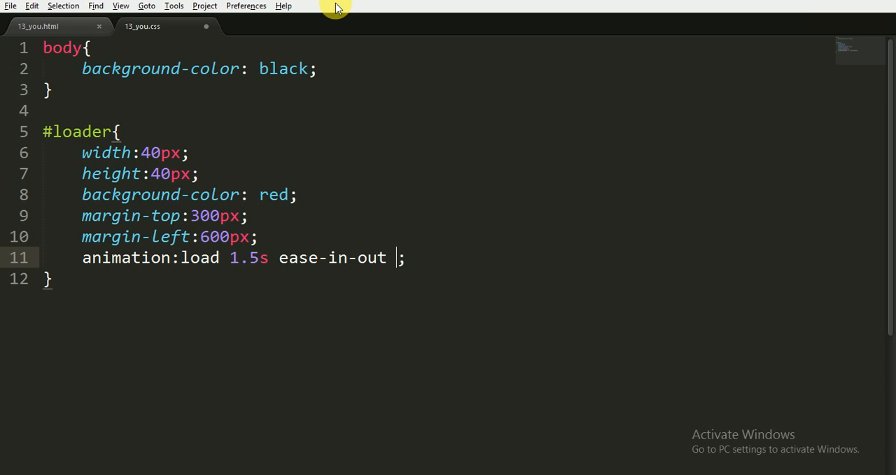
type("infinite")
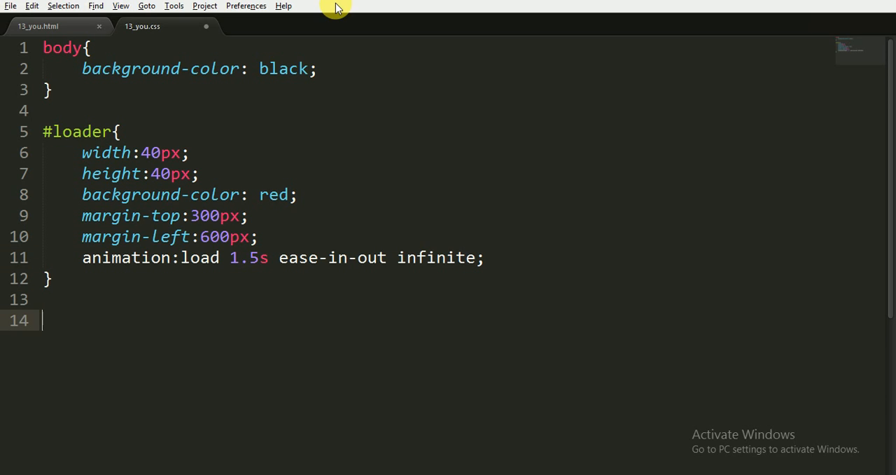
type("@ke")
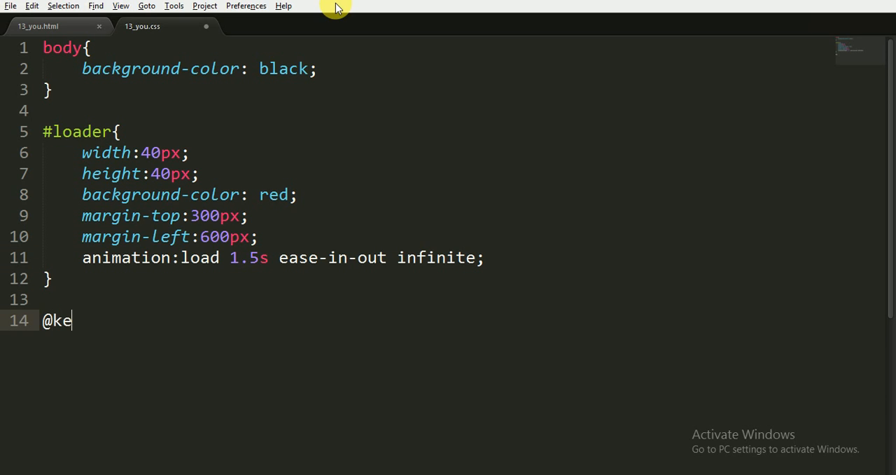
type("yframe")
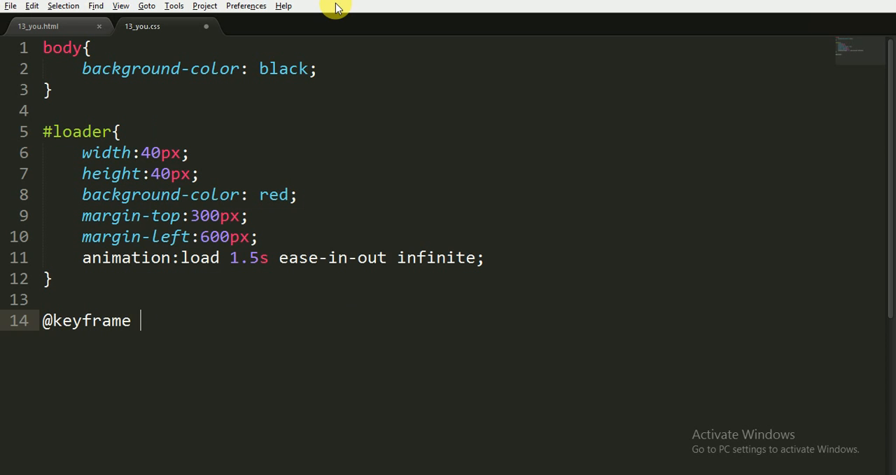
type("s load{")
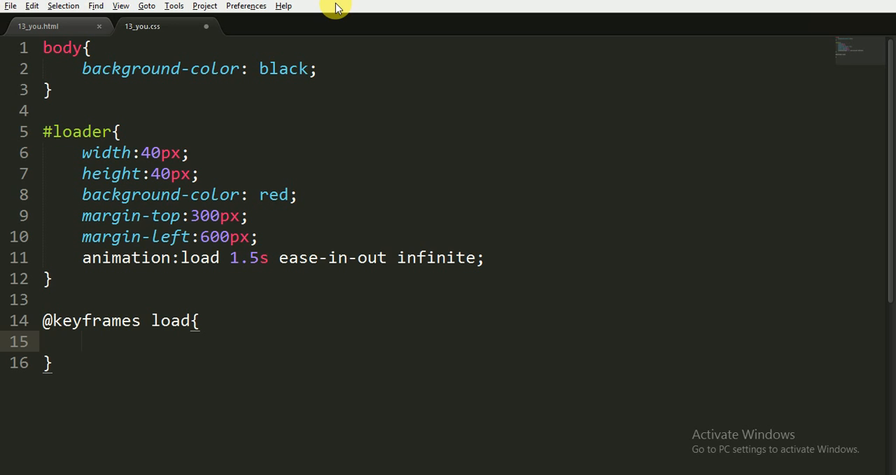
type("0%{")
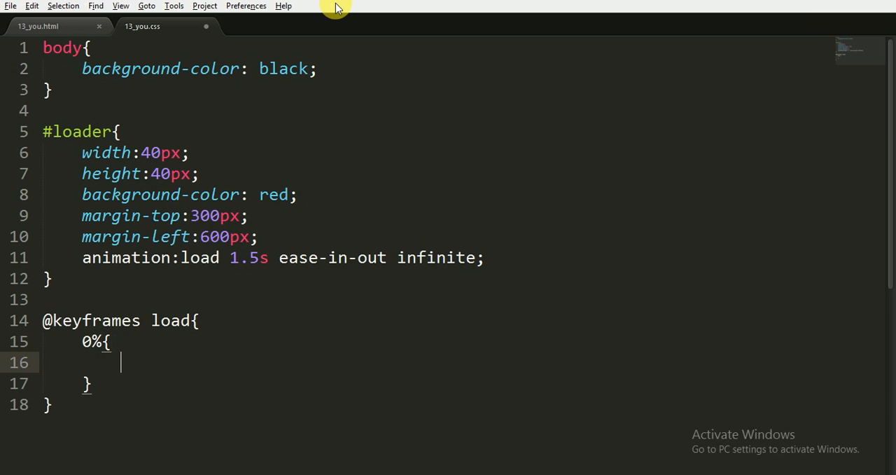
type("trans")
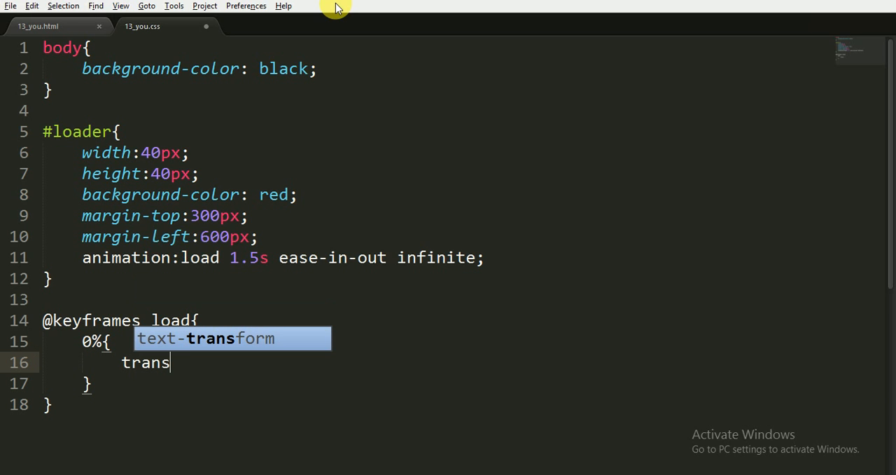
key("Tab")
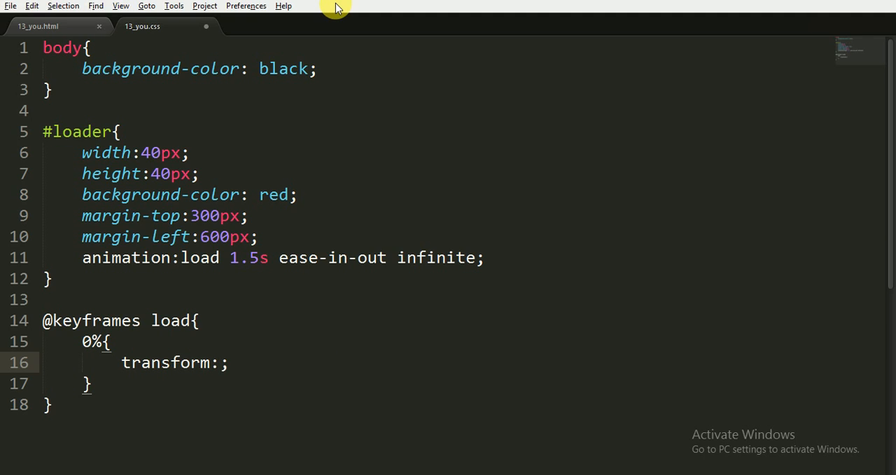
type("p")
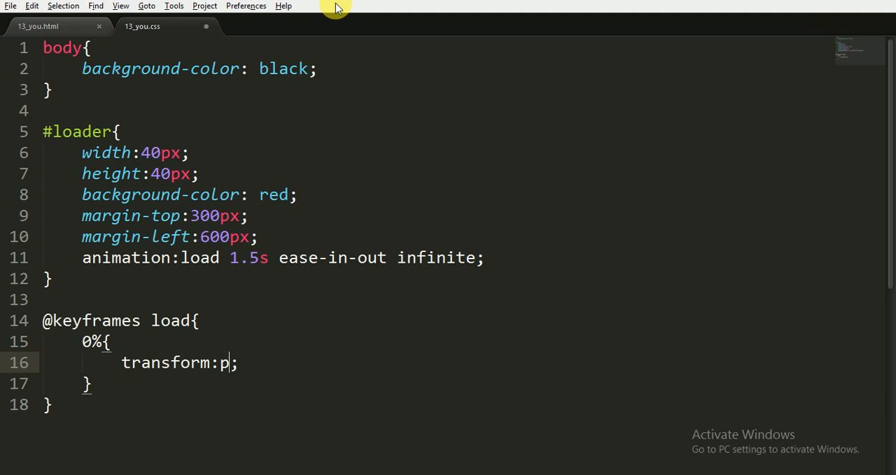
type("erspec")
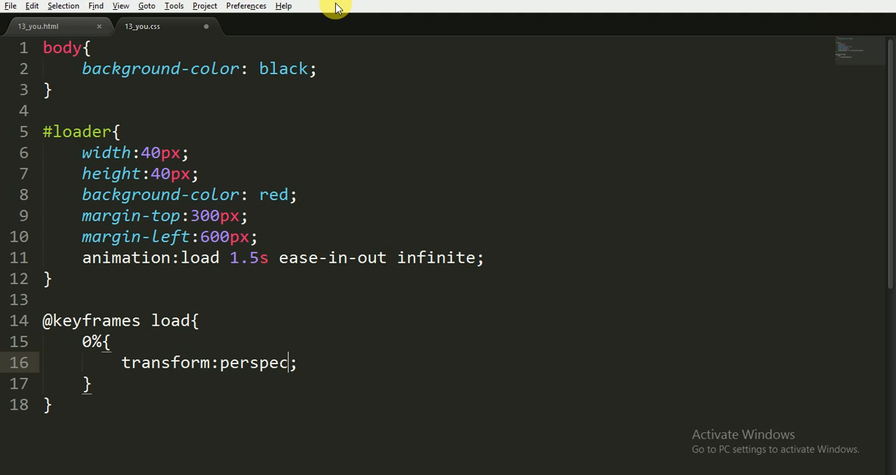
type("yiv")
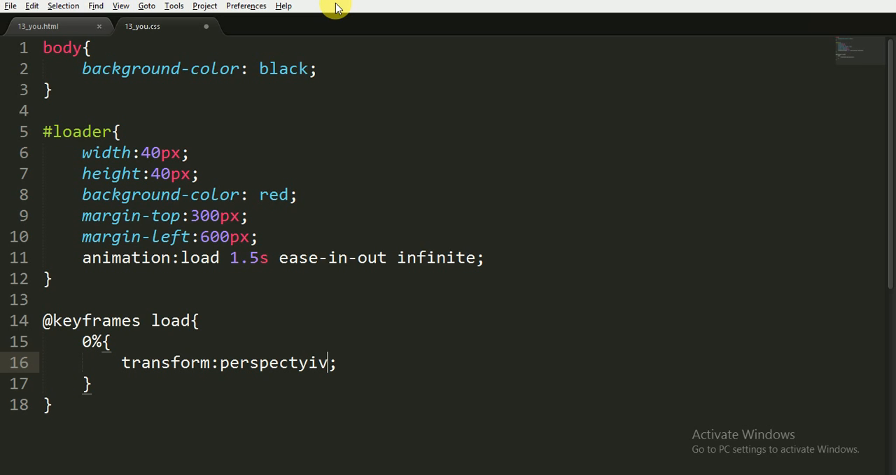
key("BackSpace")
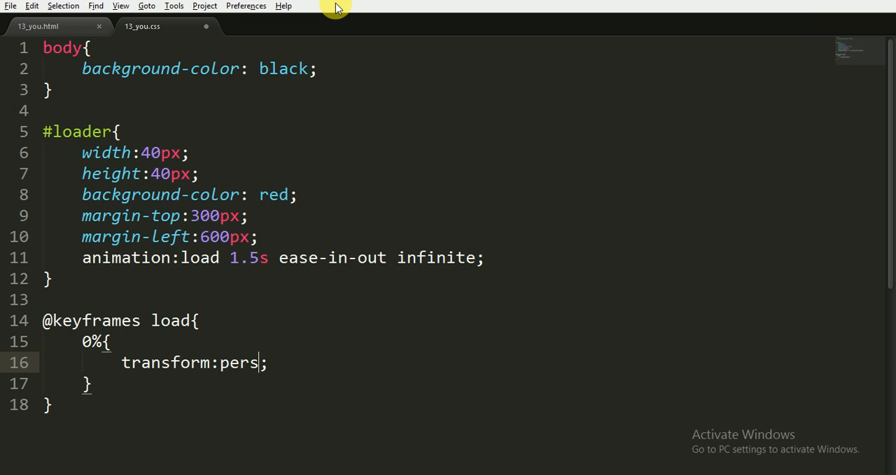
key("Backspace")
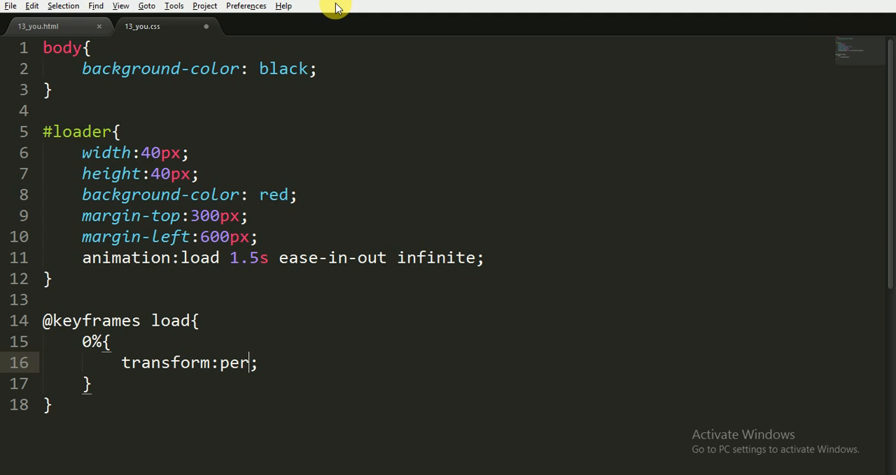
type("spec")
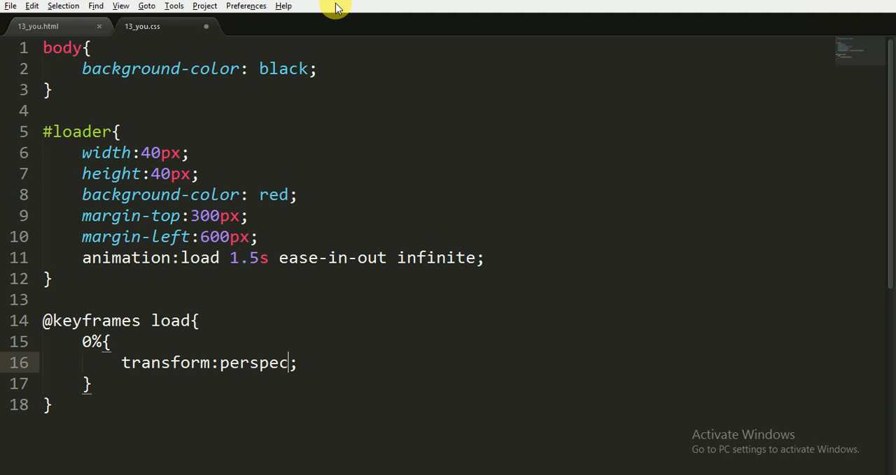
type("tive(12")
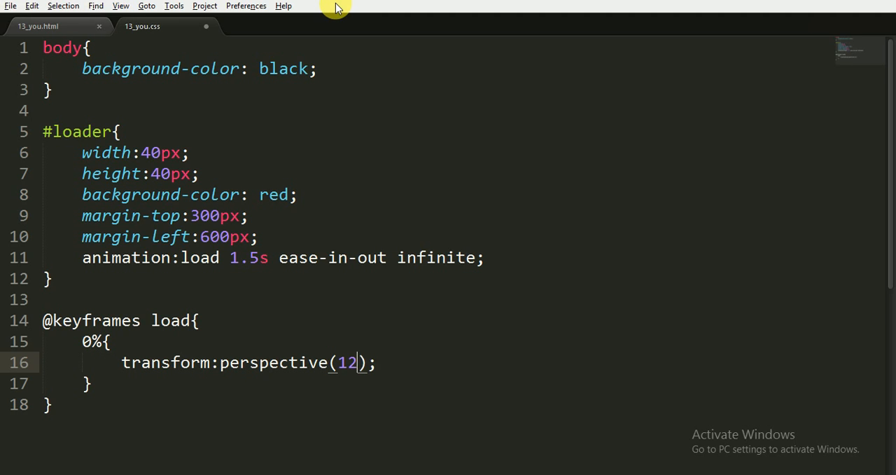
type("0px")
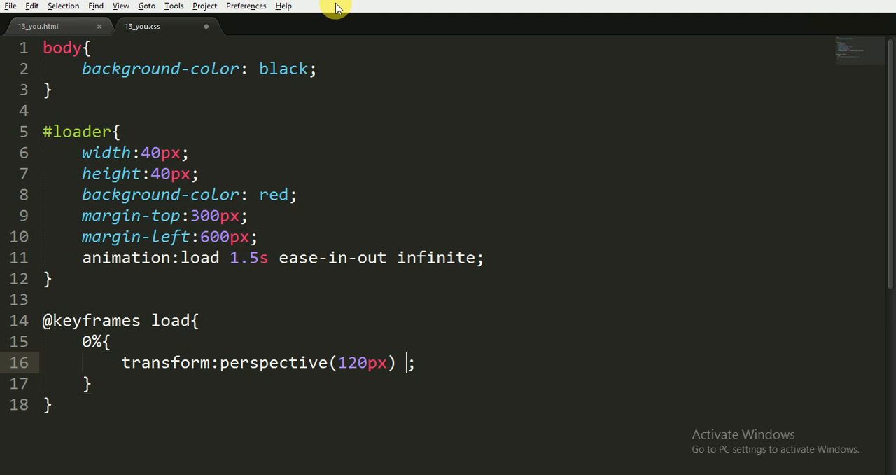
- Complete the 0% transform with rotateX(0deg) rotateY(0deg)
type("rotateX(")
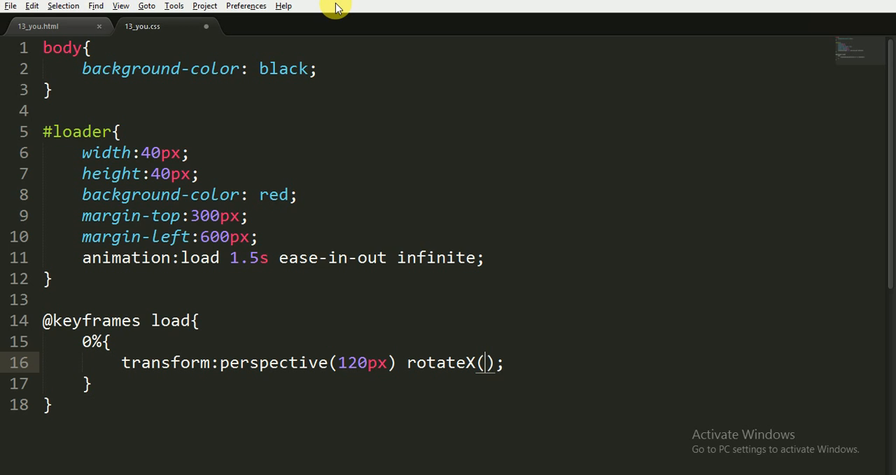
type("0deg")
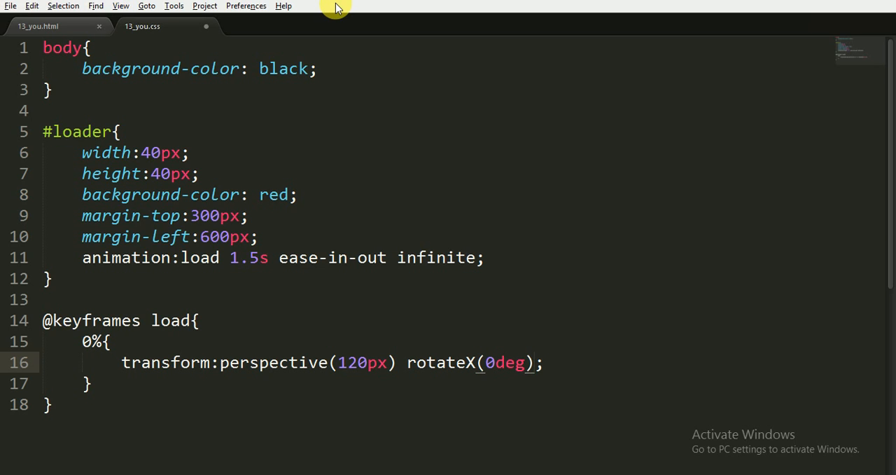
type("ror")
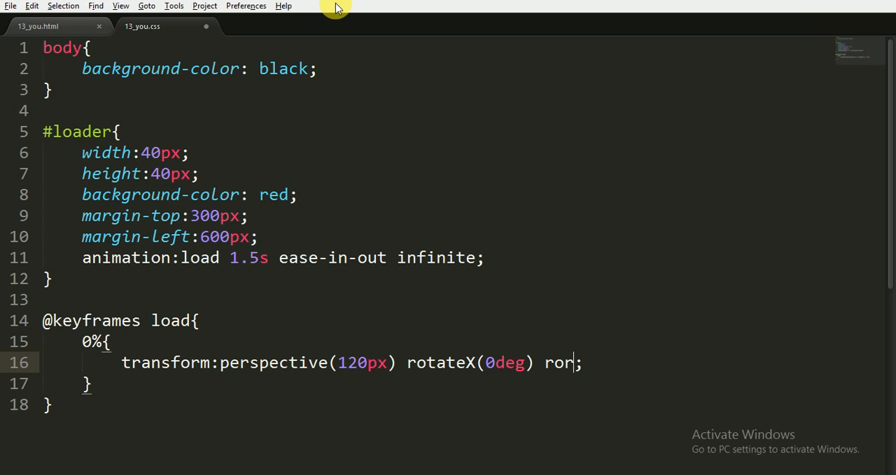
key("Backspace")
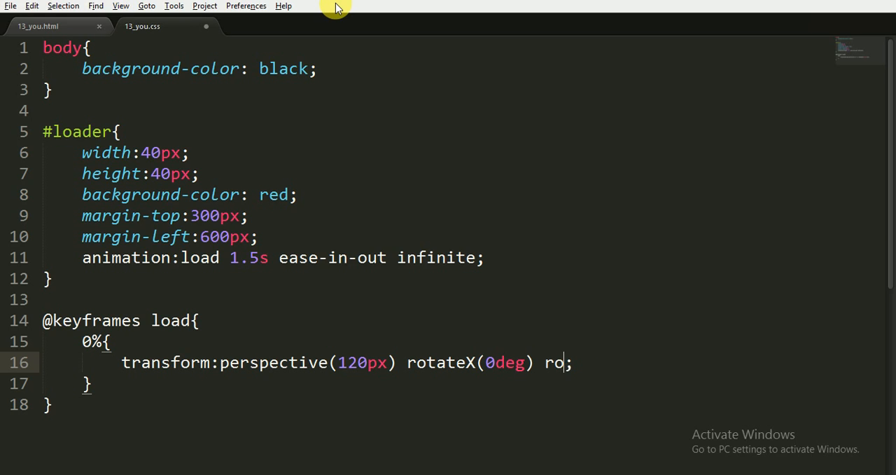
type("tate")
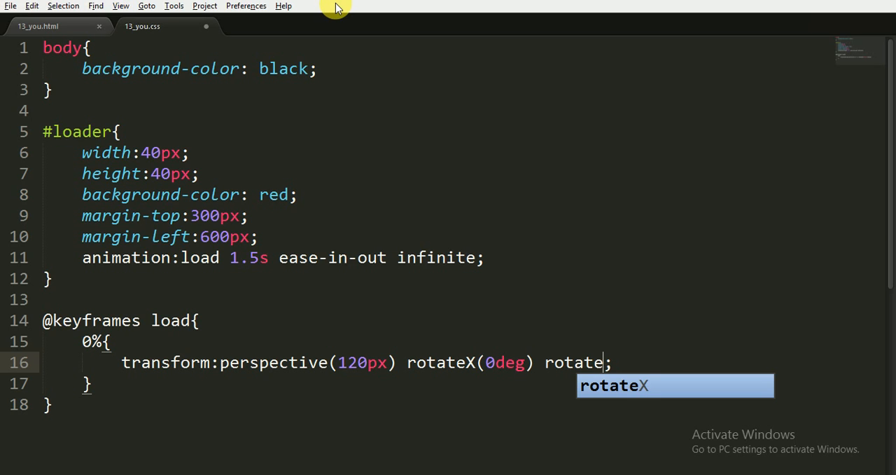
type("Y(0)")
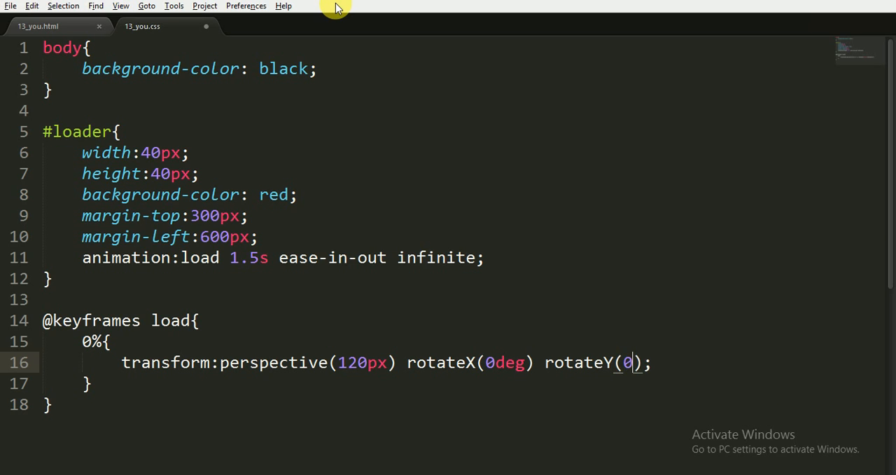
type("deg")
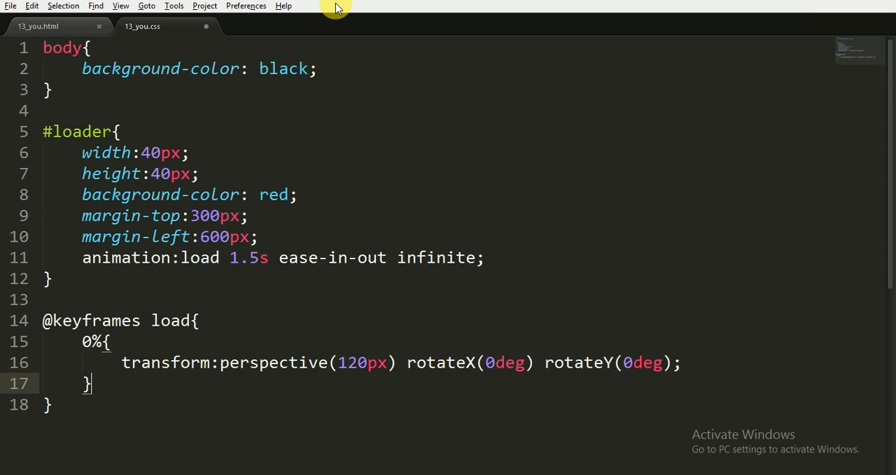
- Duplicate the 0% block as 50% and 100% keyframes, setting rotateX(180deg) at 50%
left_click(48, 406)
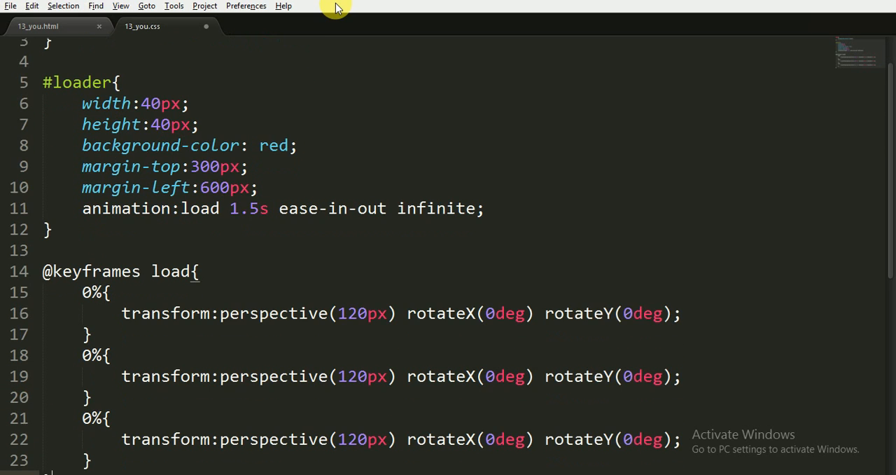
scroll("down", 3)
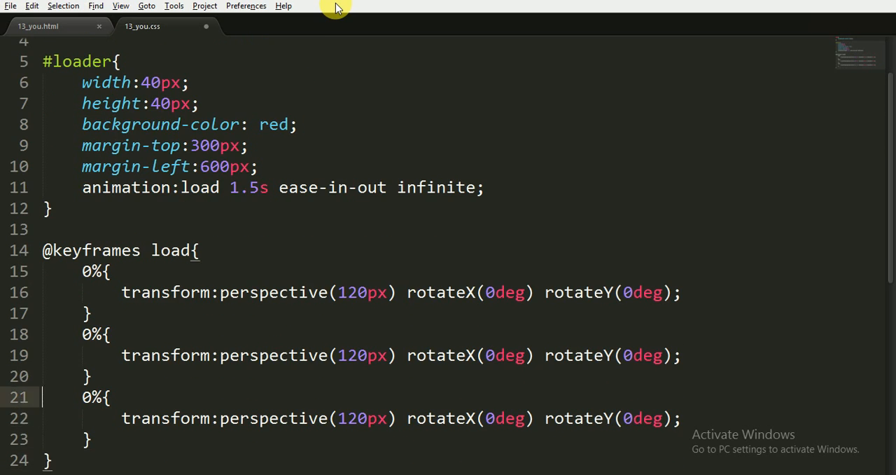
type("5")
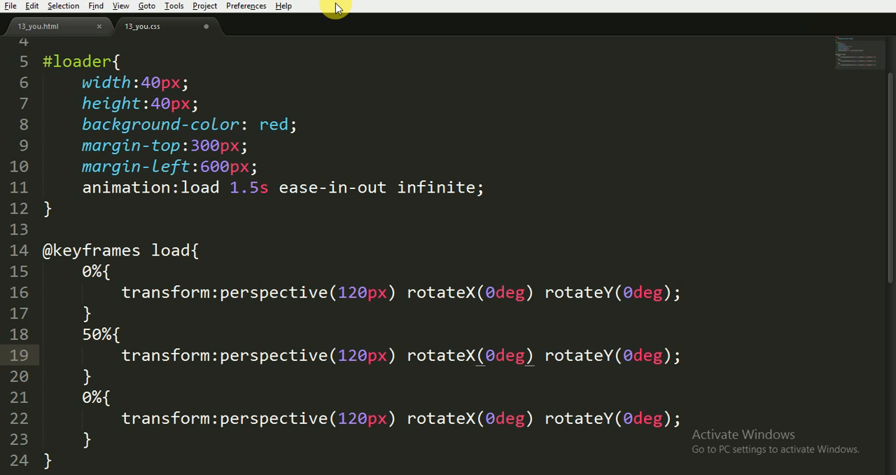
type("18")
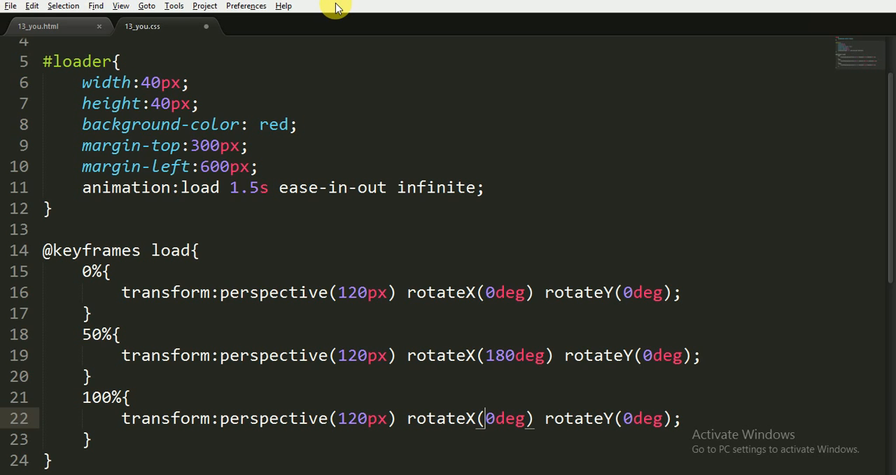
type("18")
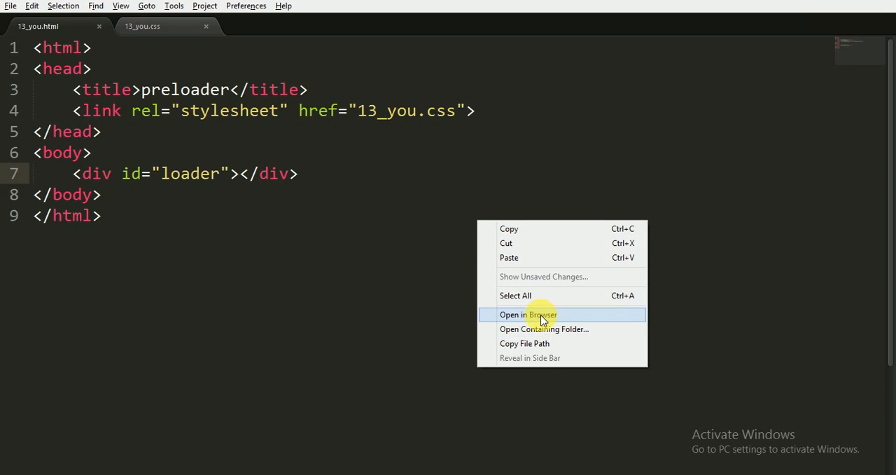
- View the preloader page in the browser
left_click(537, 314)
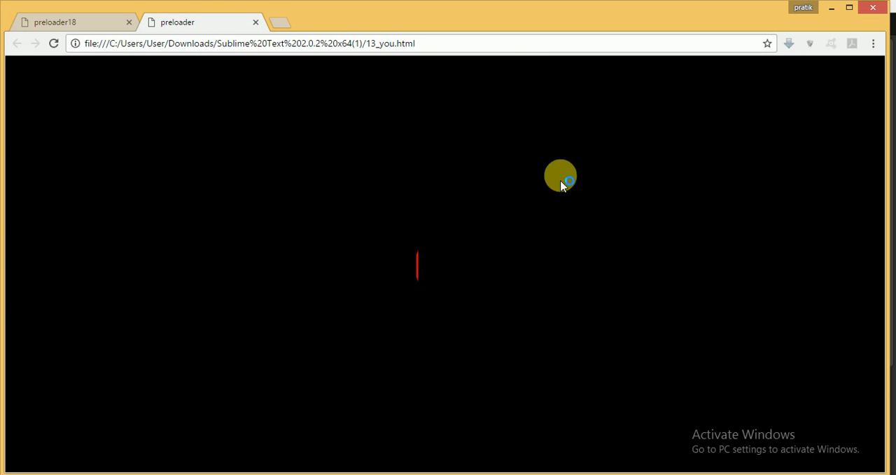